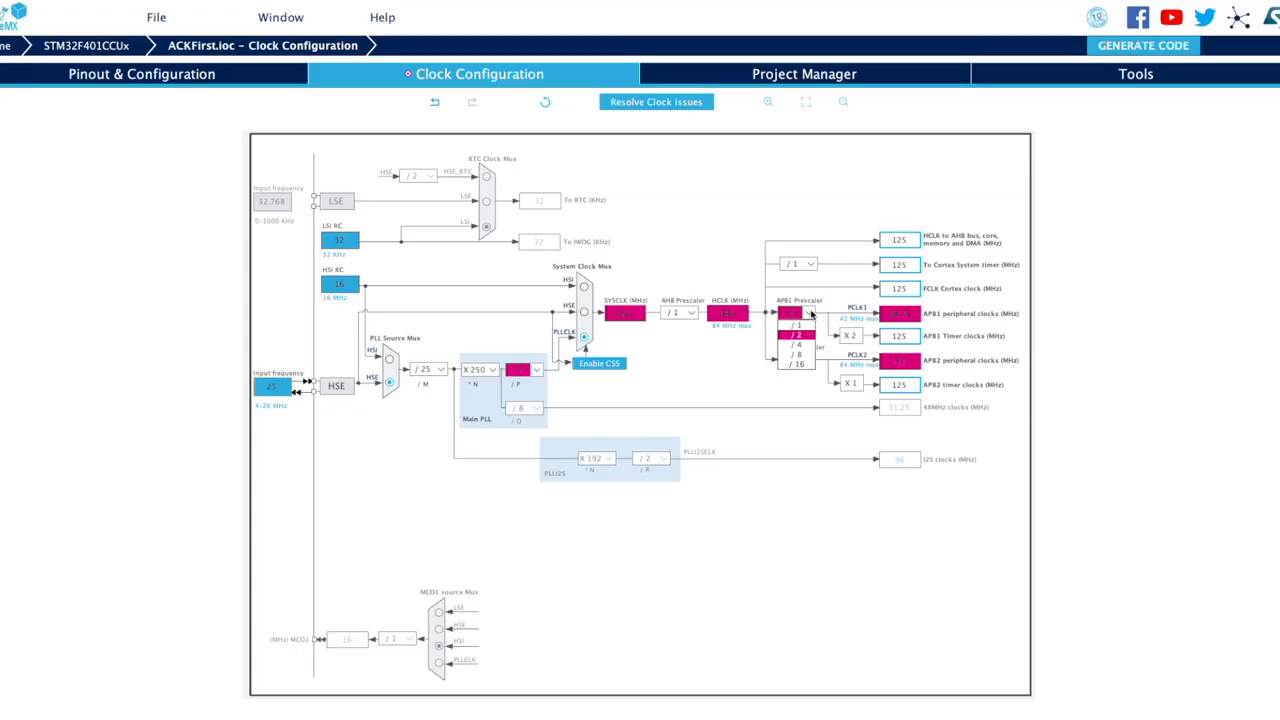
- Set the APB1 prescaler to /2 for a valid 125 MHz clock tree and generate code
left_click(796, 312)
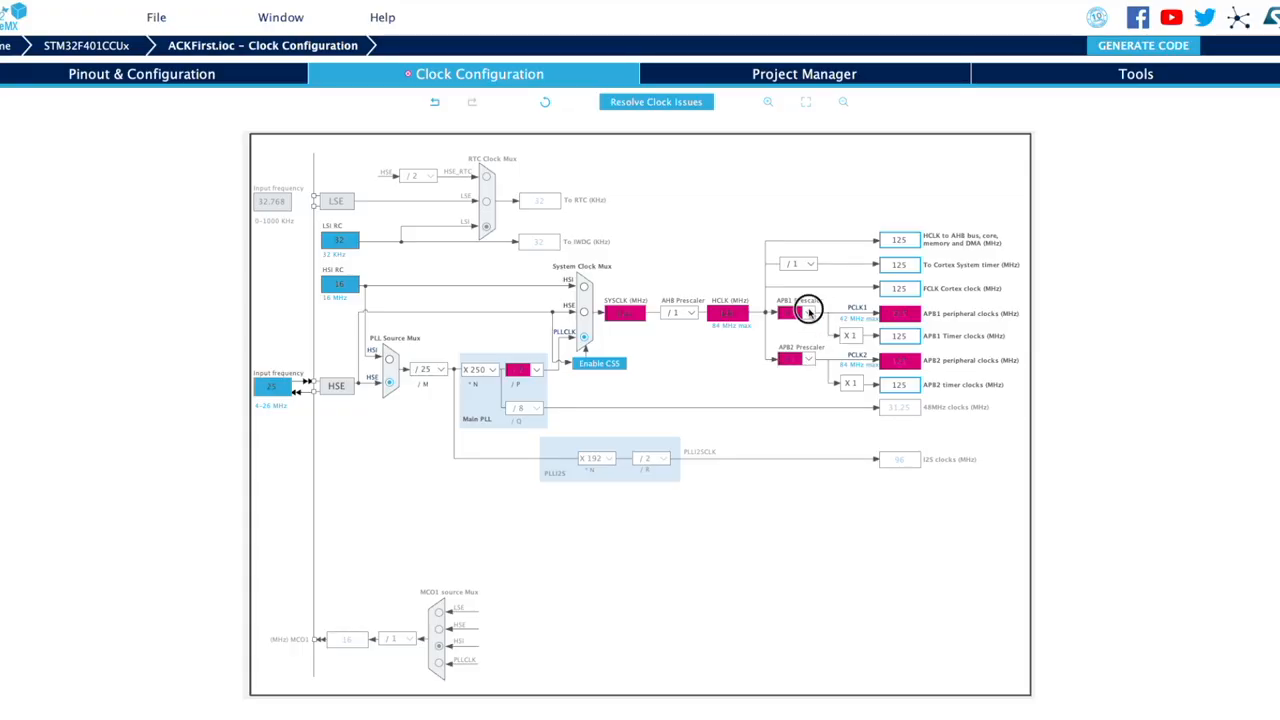
left_click(796, 312)
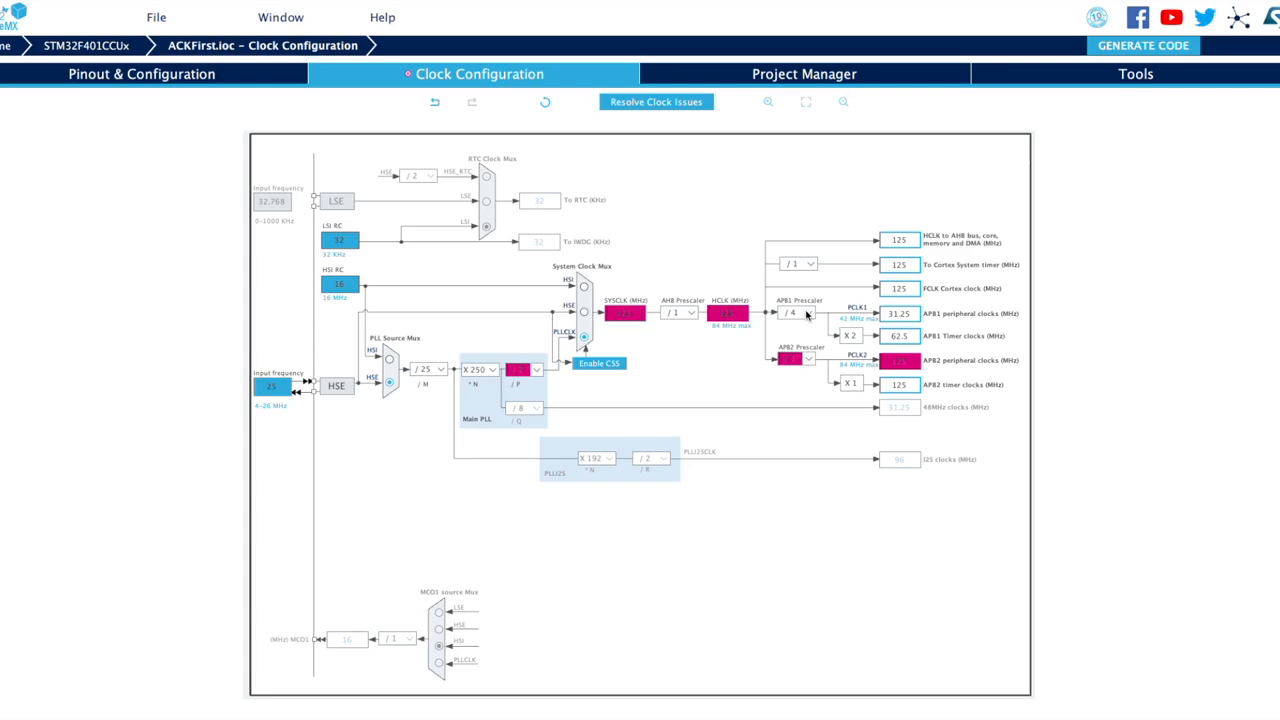
left_click(796, 358)
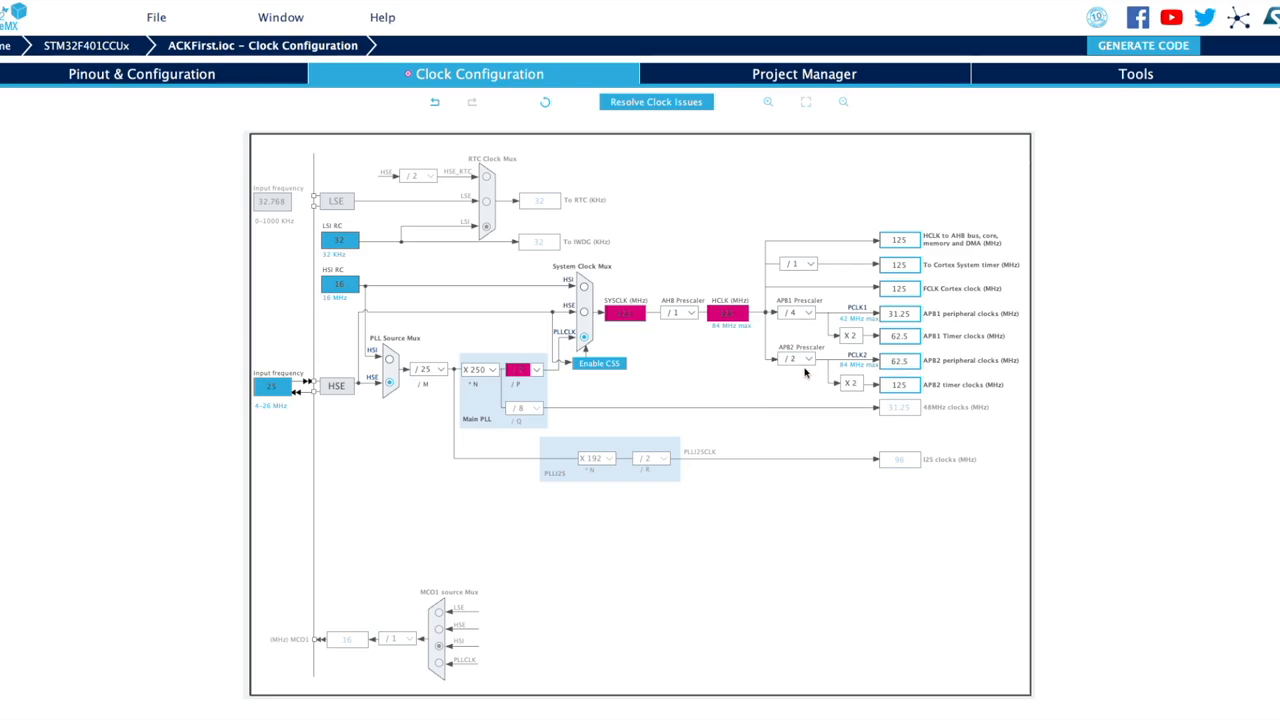
left_click(1142, 44)
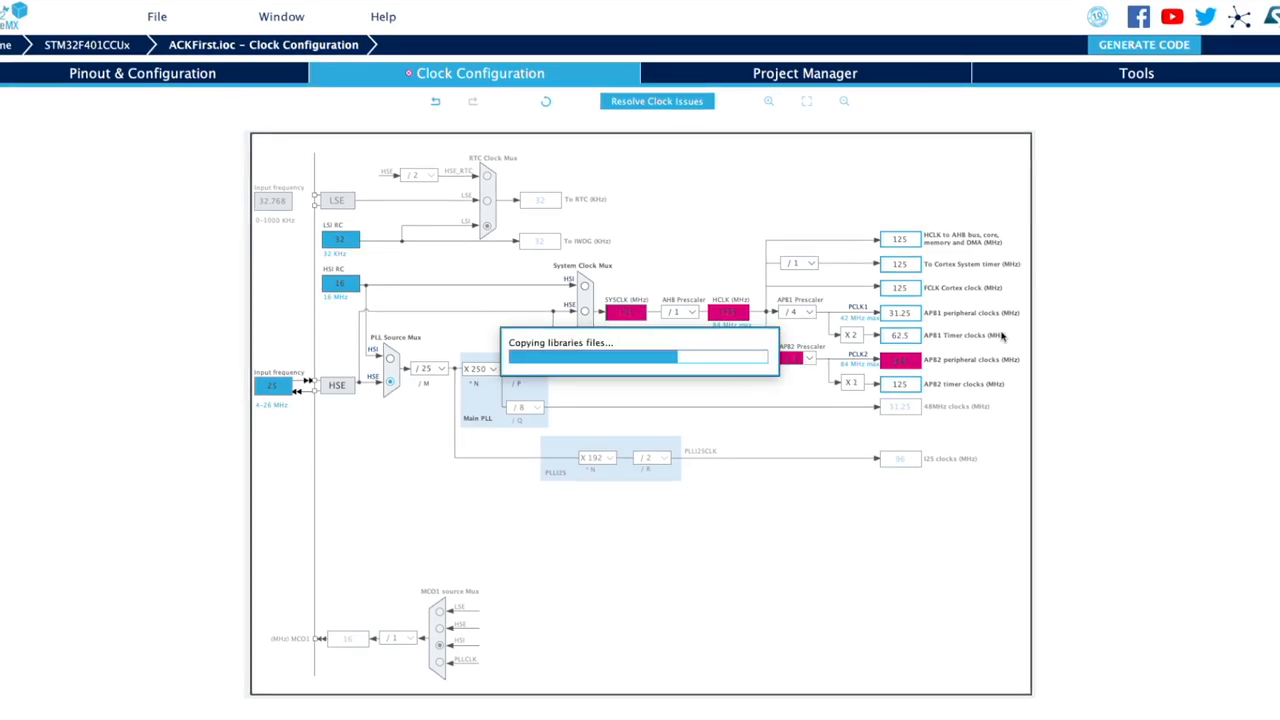
- Review the generated SystemClock_Config in main.c and start browsing to the STM32 package
left_click(1144, 44)
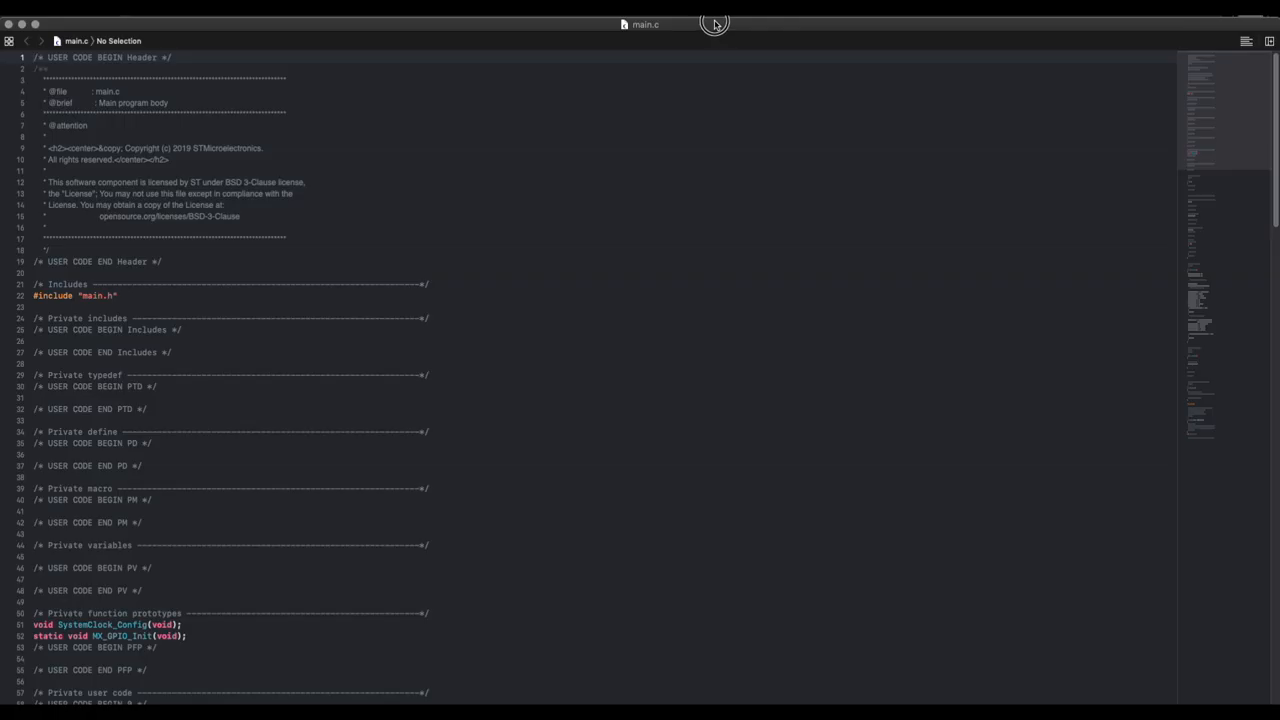
scroll("down", 3)
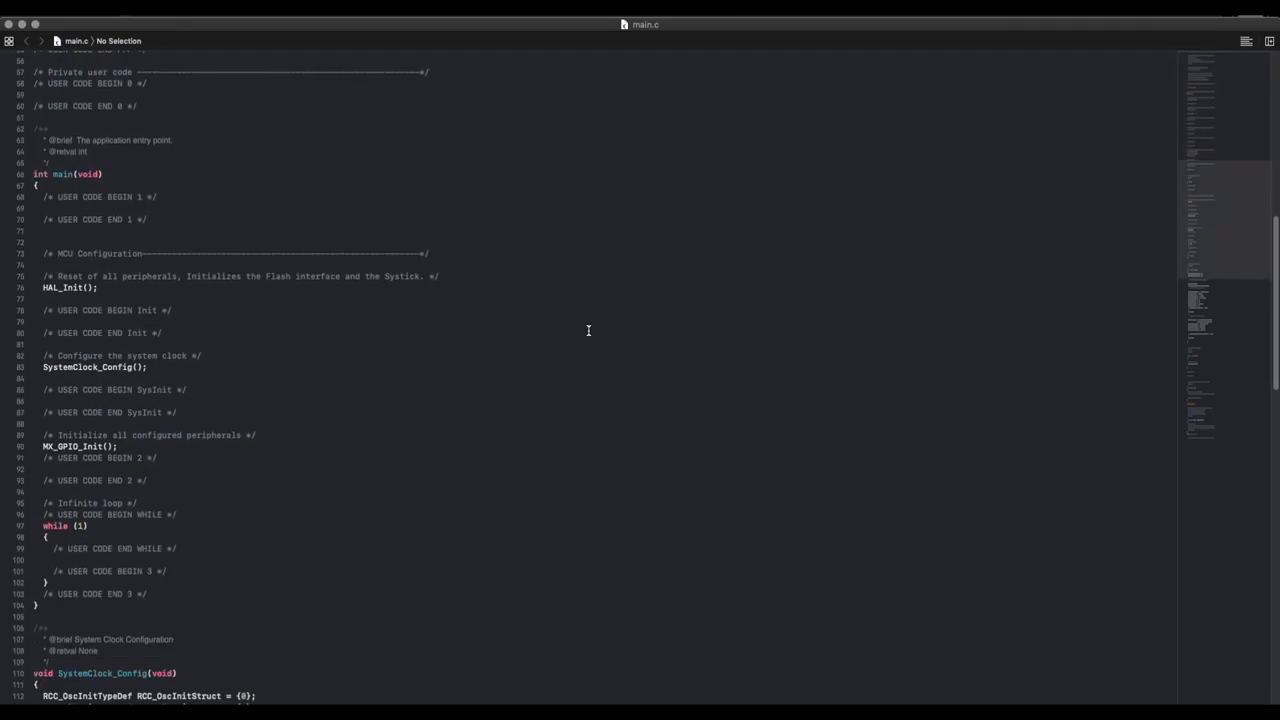
scroll("down", 3)
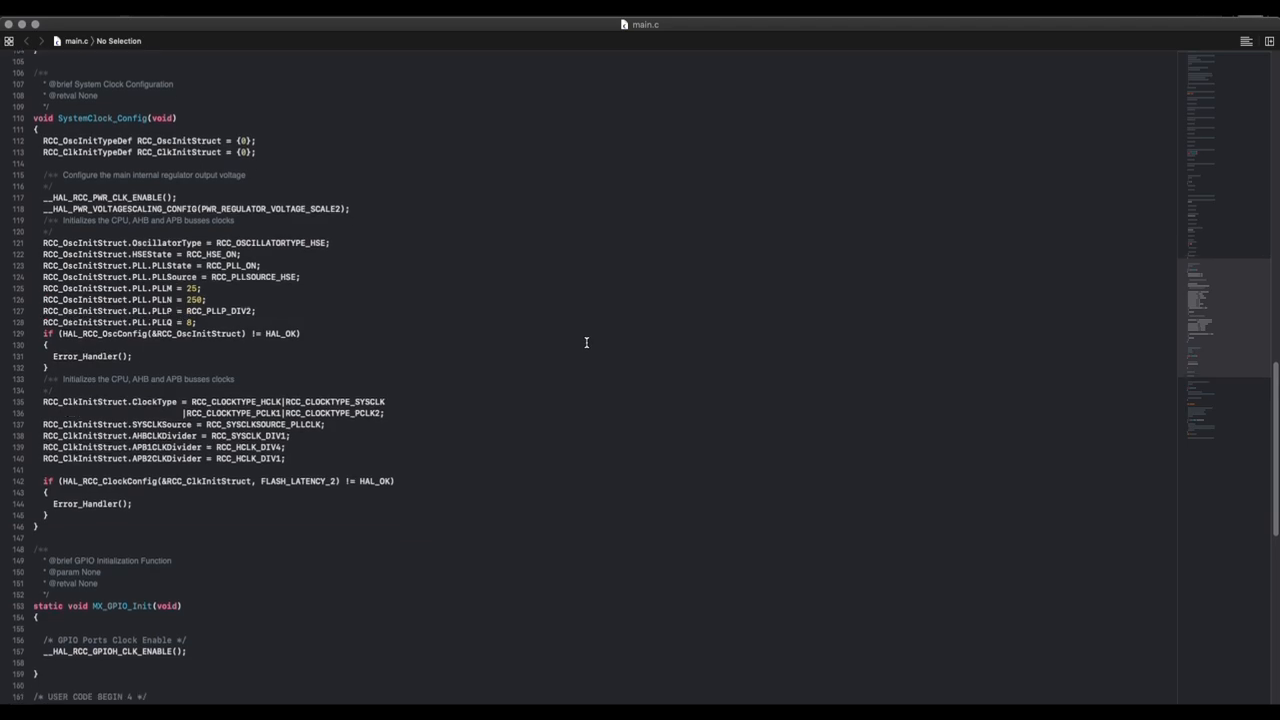
left_click(444, 300)
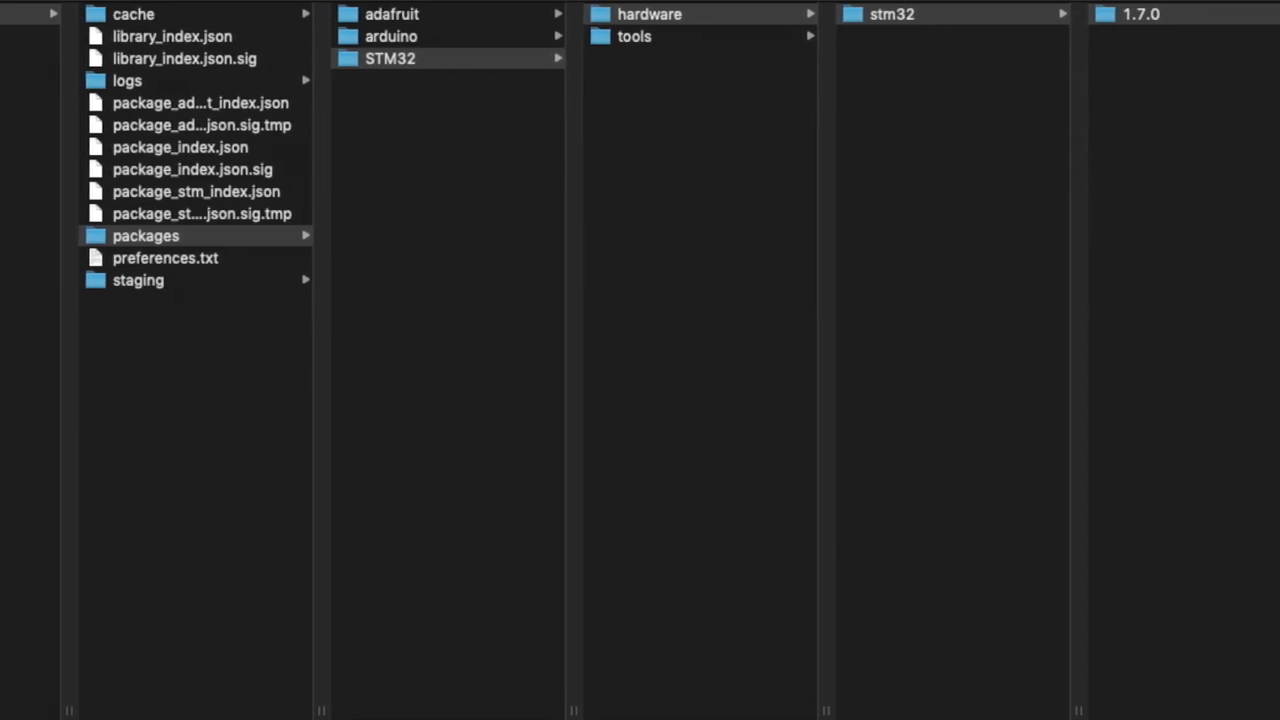
- Browse 1.7.0 > variants > PILL_F401XX and open its variant.cpp
left_click(1140, 14)
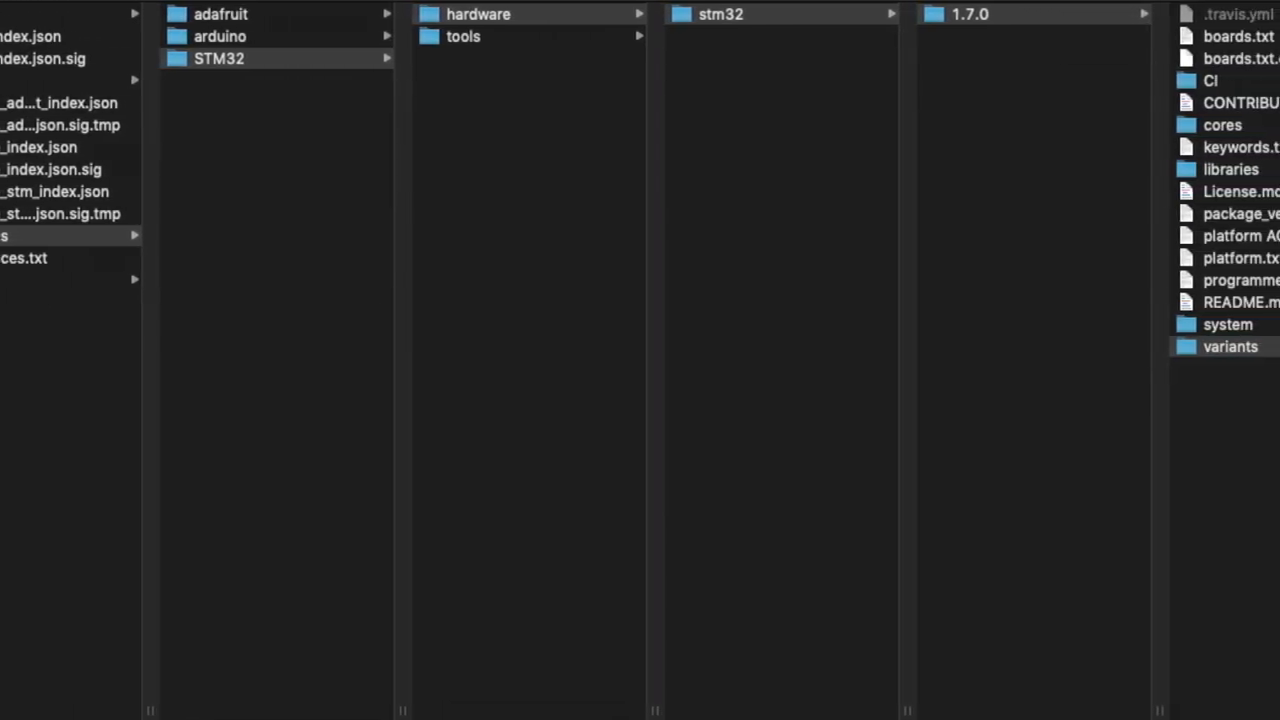
scroll("left", 3)
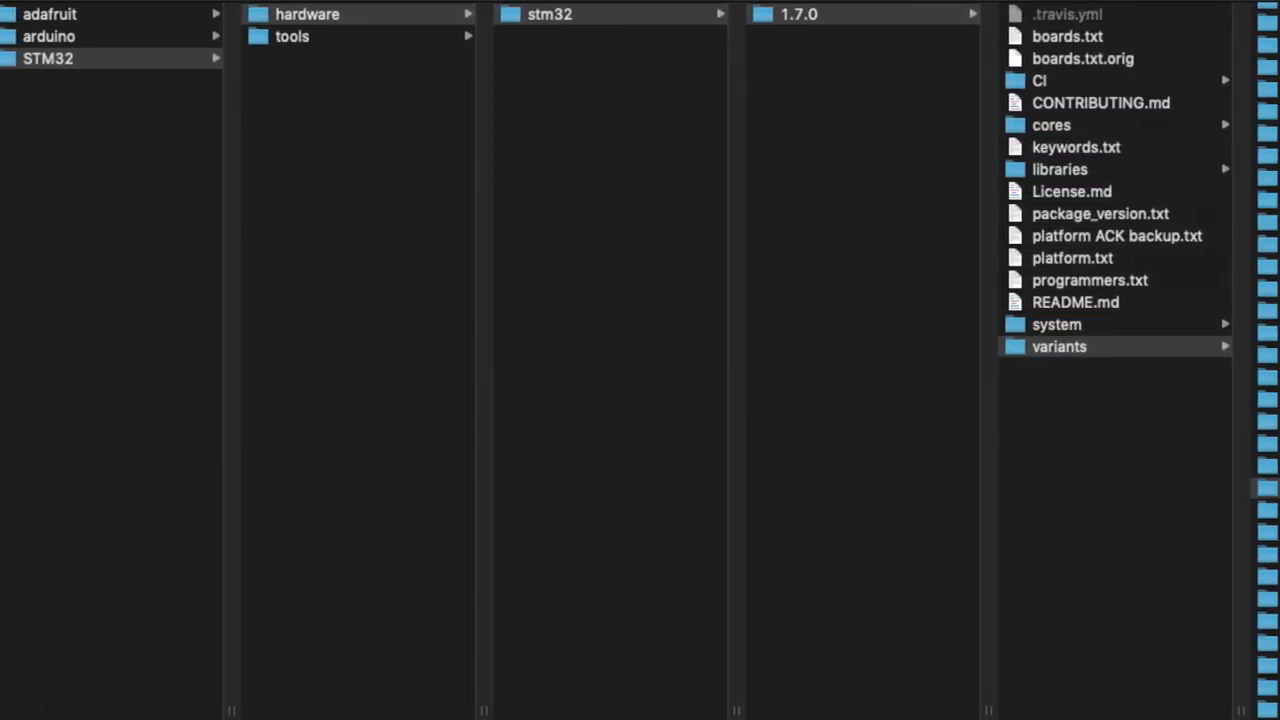
left_click(1060, 346)
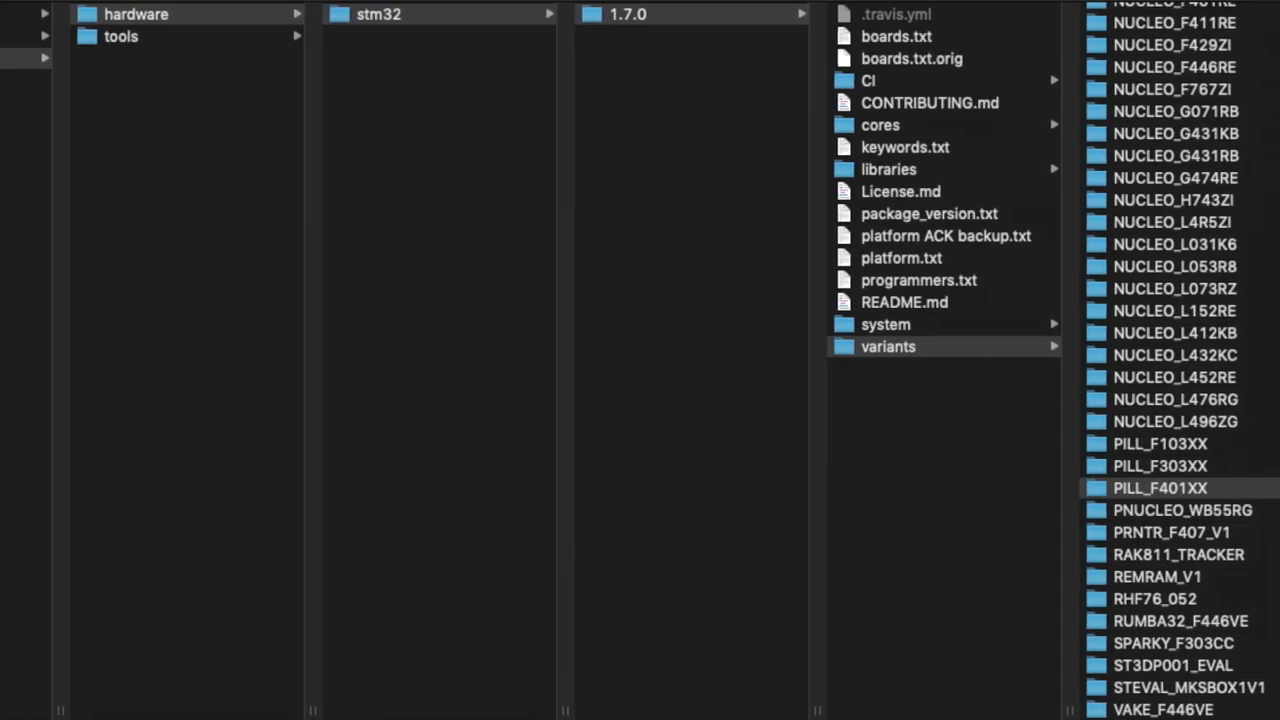
left_click(1160, 488)
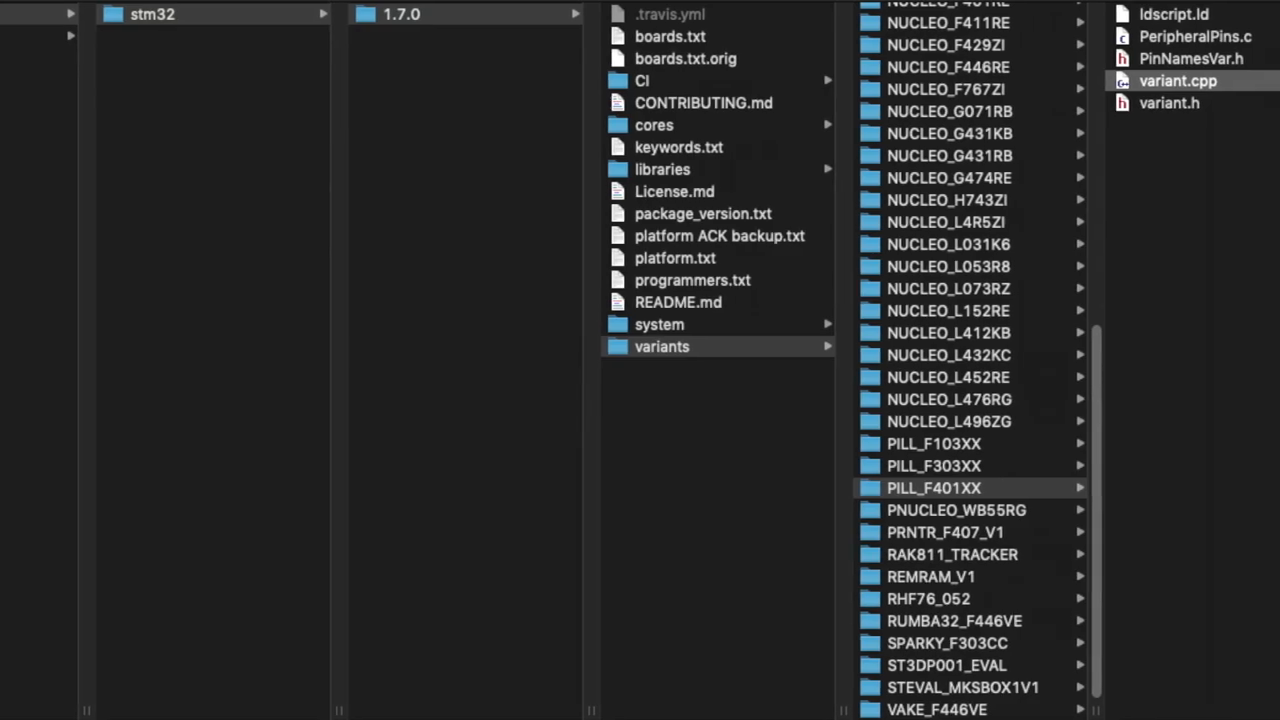
left_click(1176, 80)
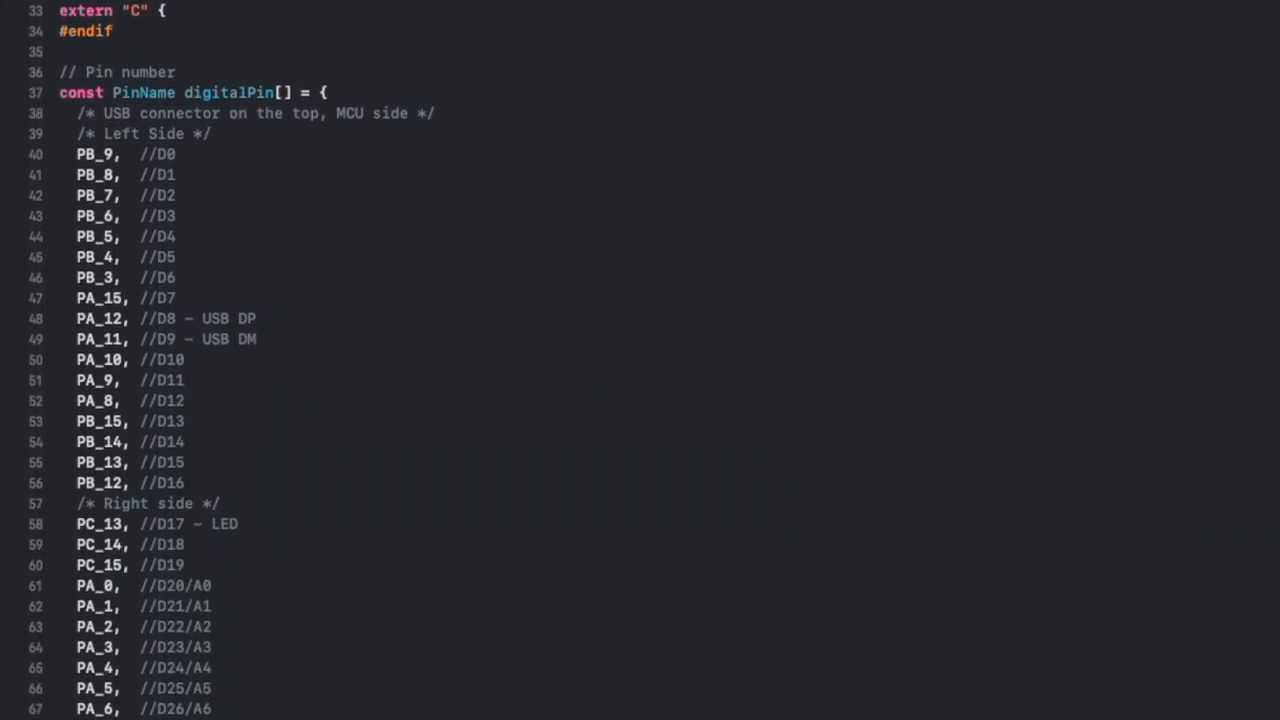
- Scroll to line 106 and highlight WEAK on the SystemClock_Config definition
scroll("down", 3)
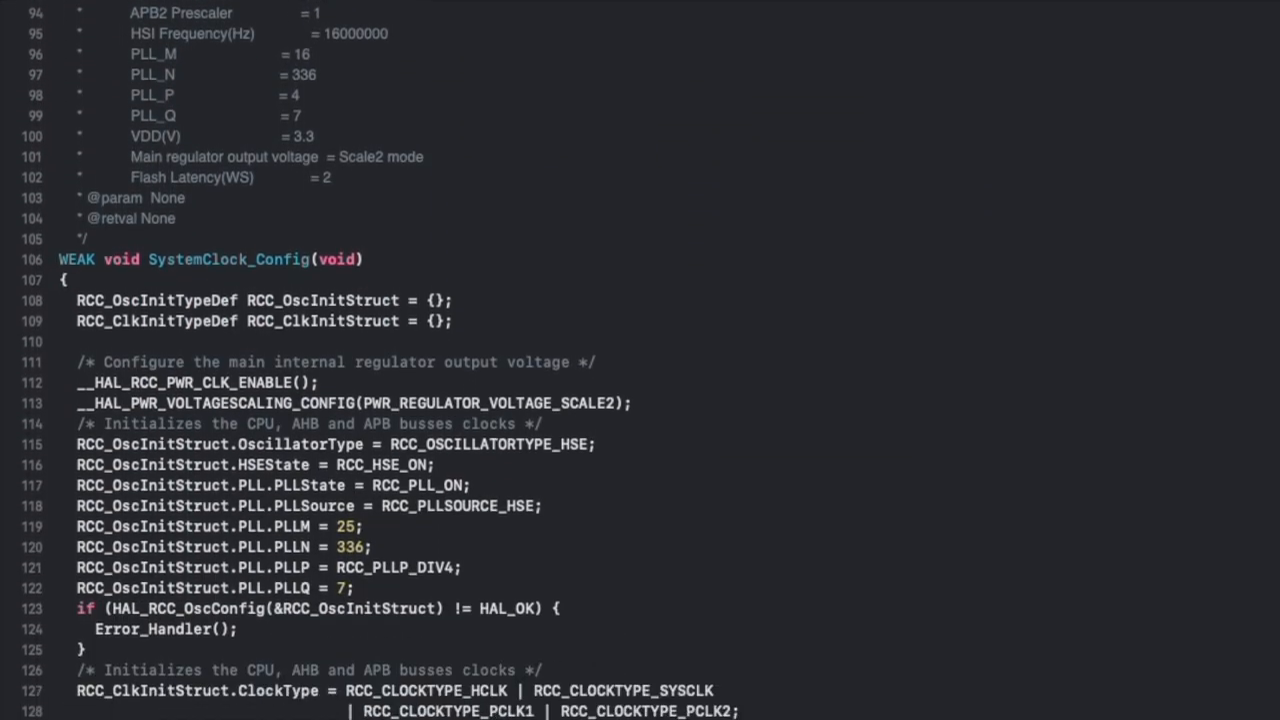
scroll("down", 3)
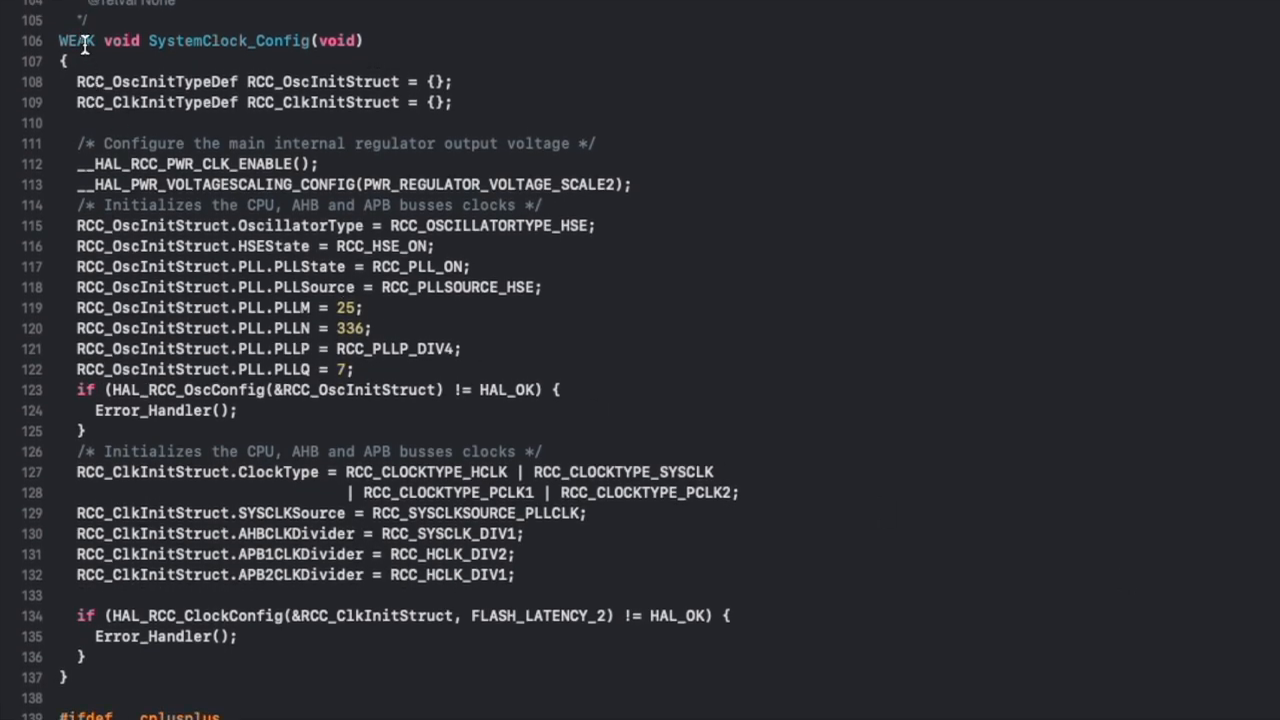
double_click(76, 40)
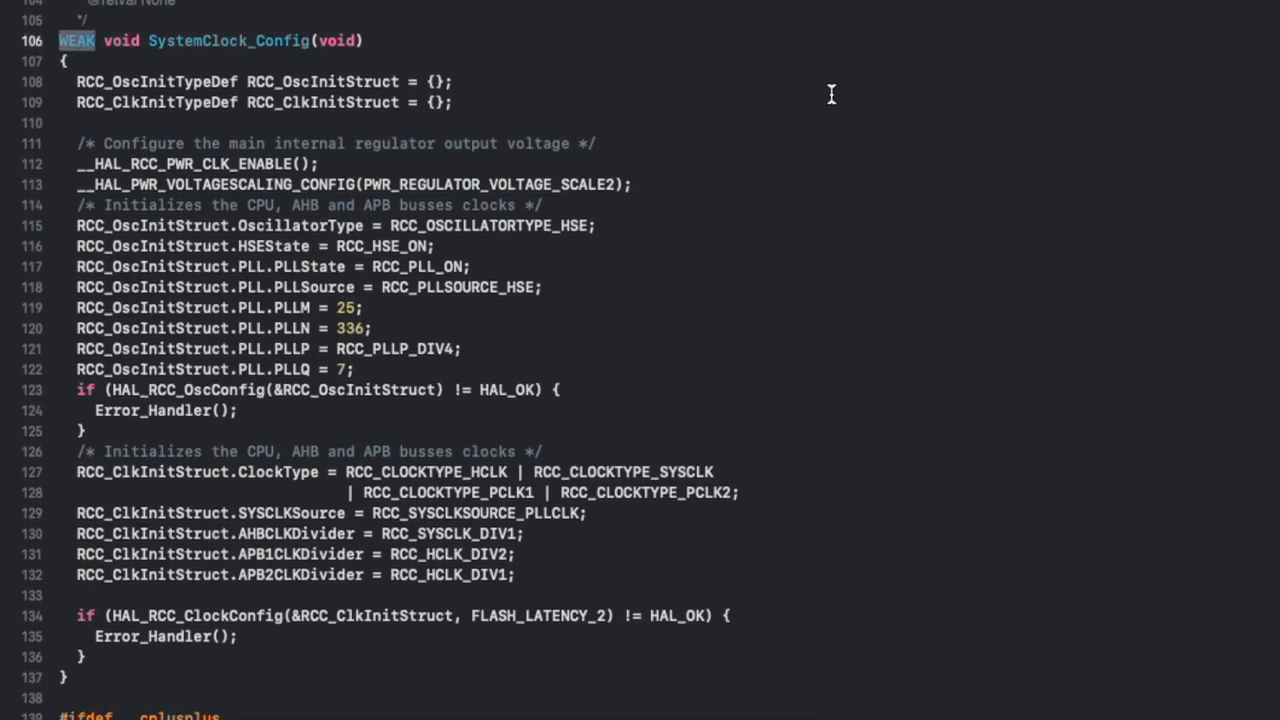
mouse_move(756, 144)
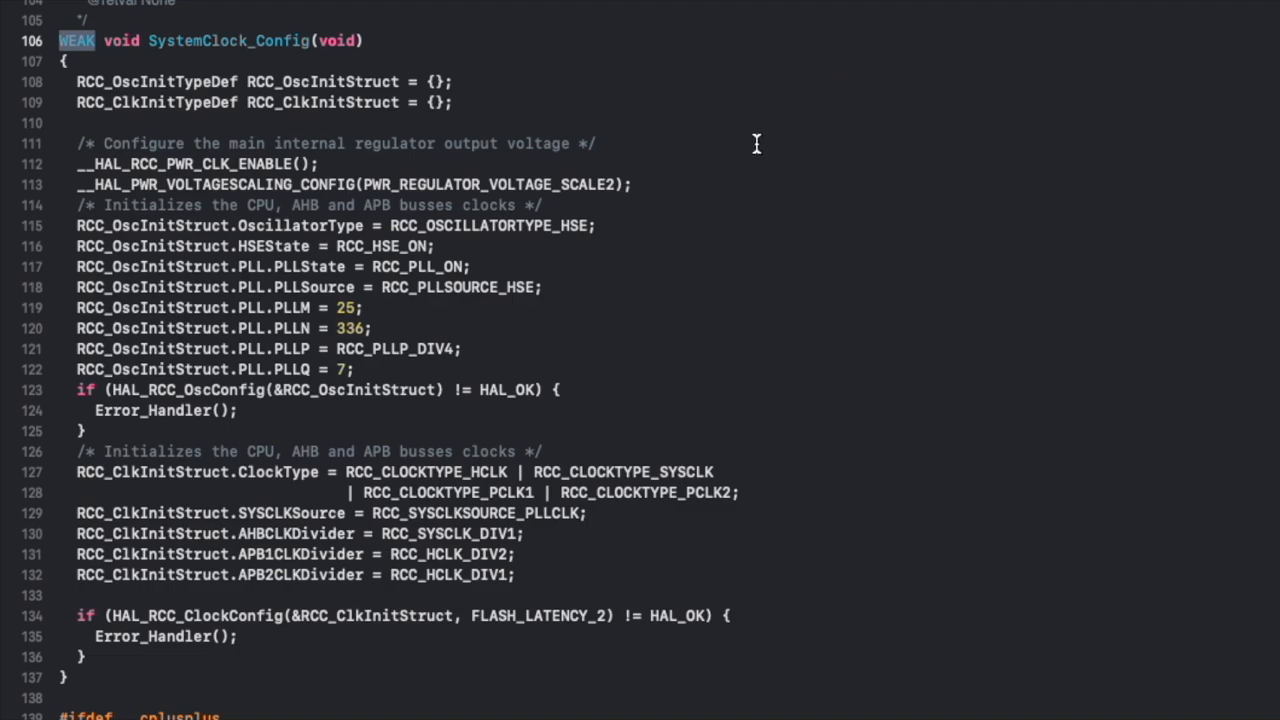